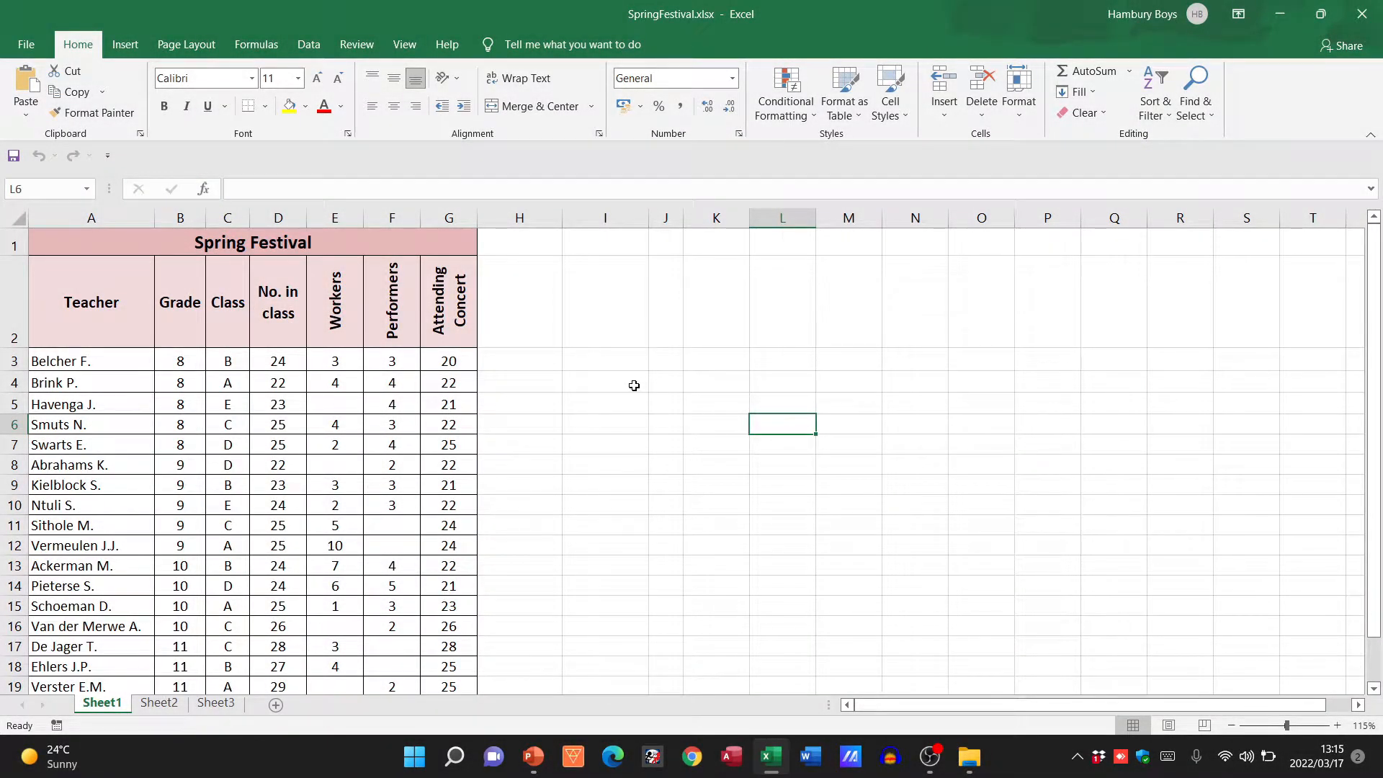
pyautogui.moveTo(392, 576)
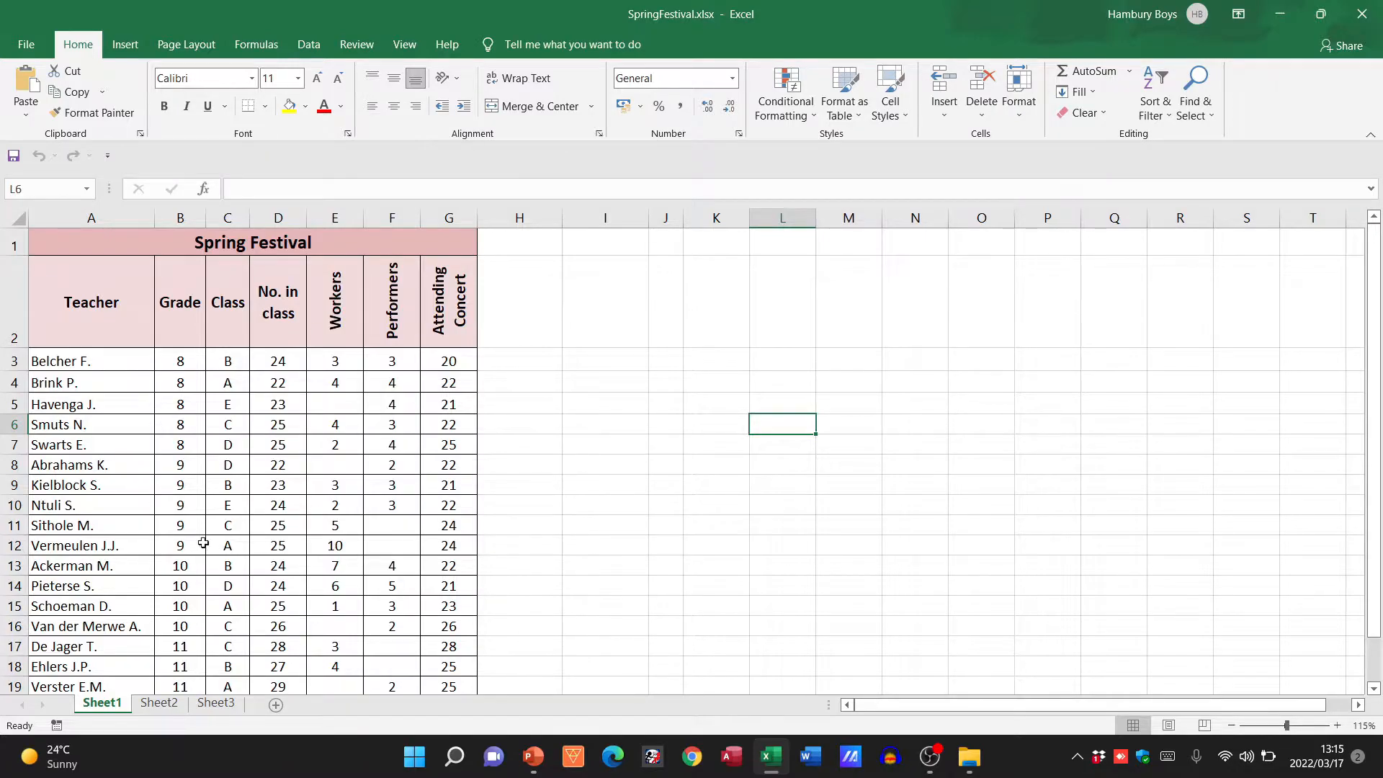
pyautogui.moveTo(397, 490)
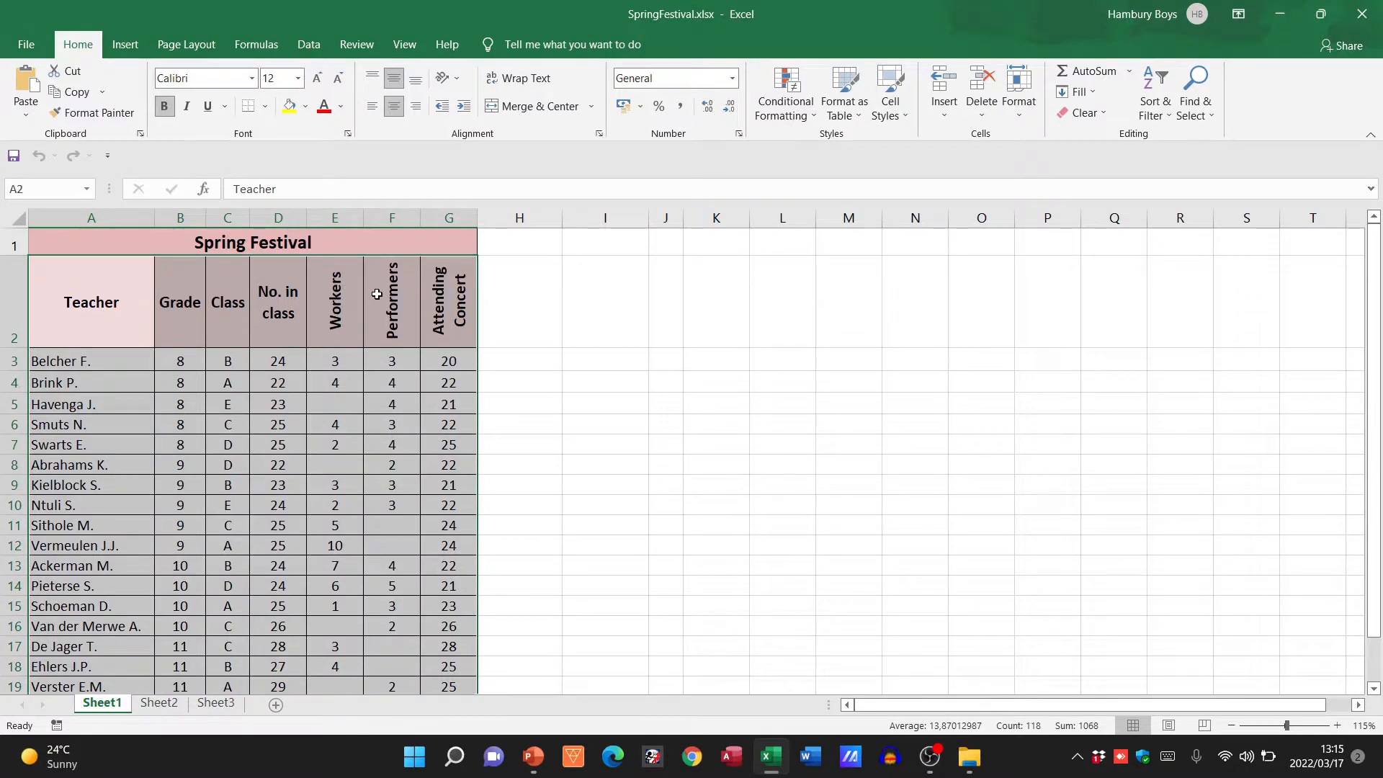
# Step: Set the Subtotal dialog to group by Grade using Sum, subtotalling Workers instead of Attending Concert
pyautogui.click(307, 43)
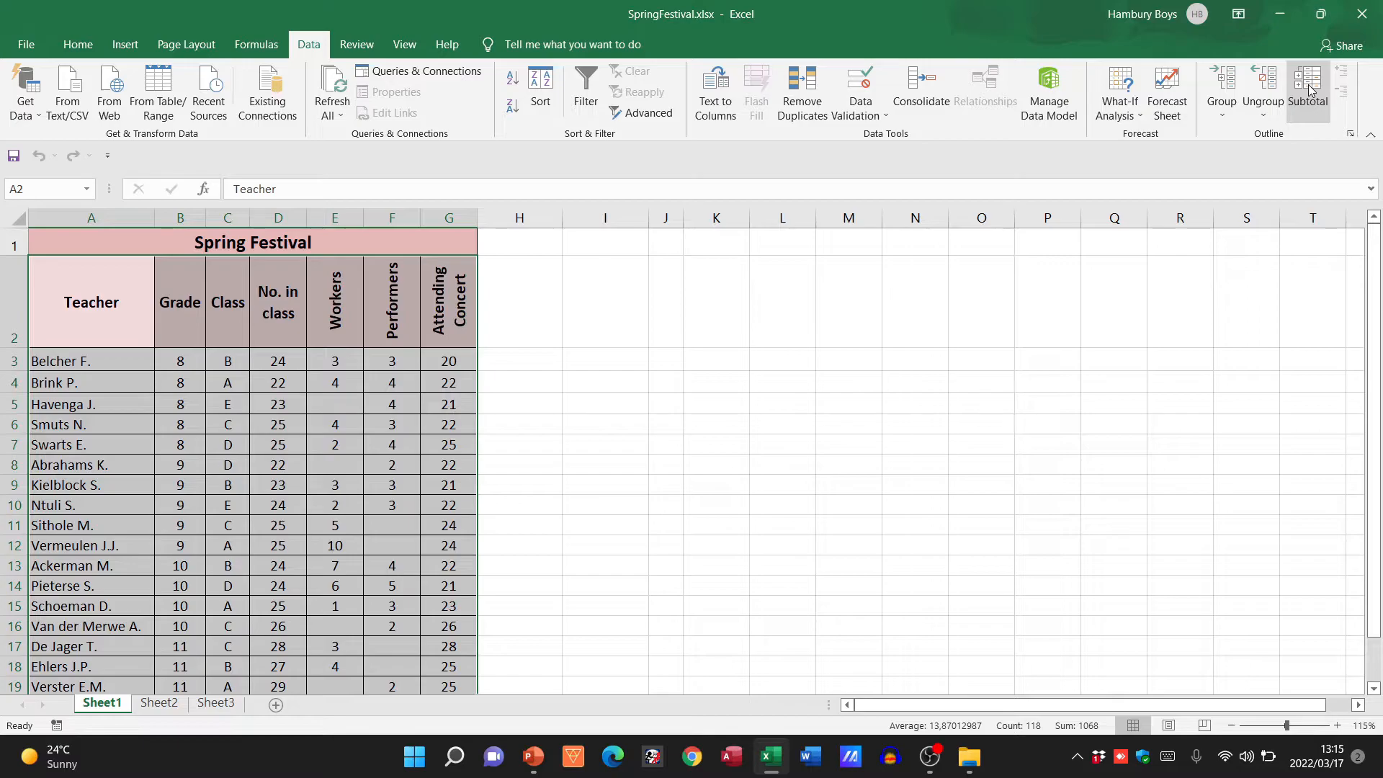
pyautogui.click(1308, 83)
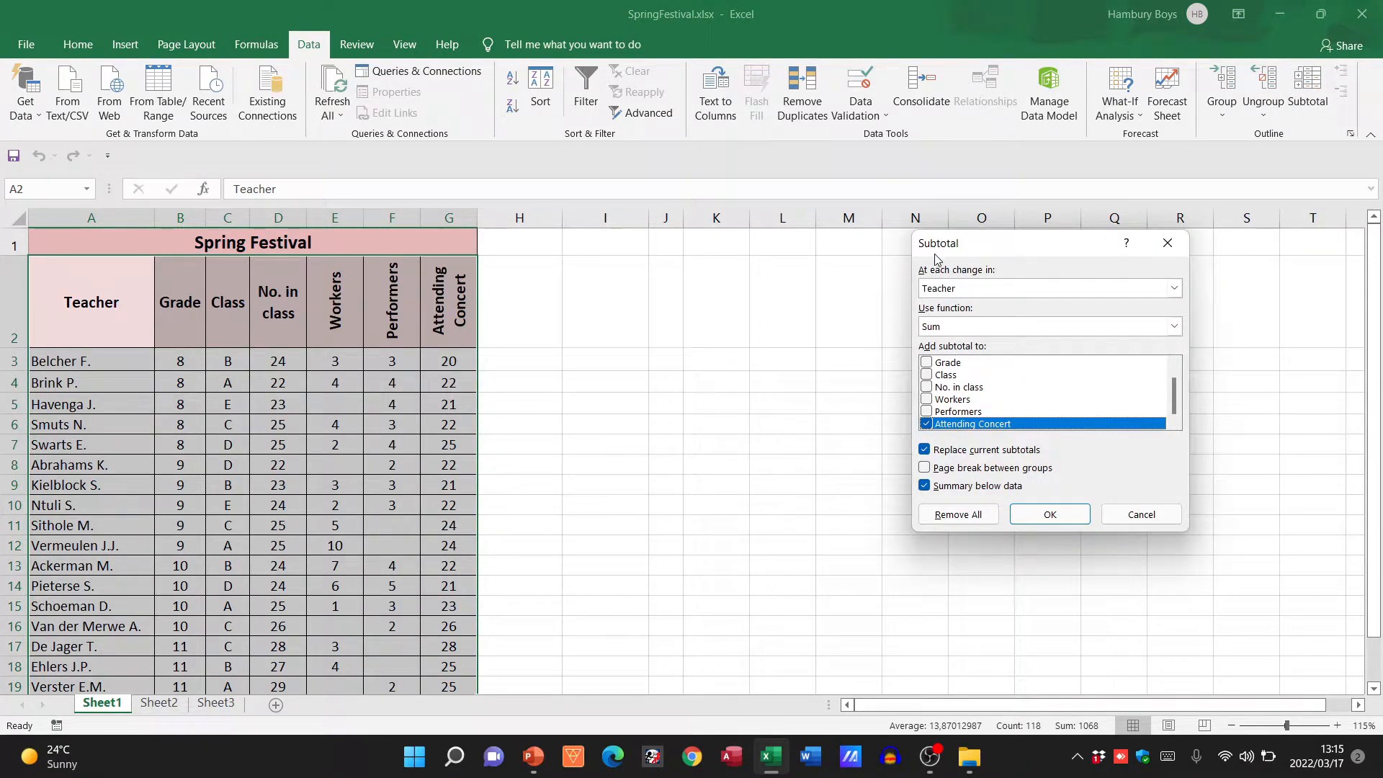
pyautogui.moveTo(973, 278)
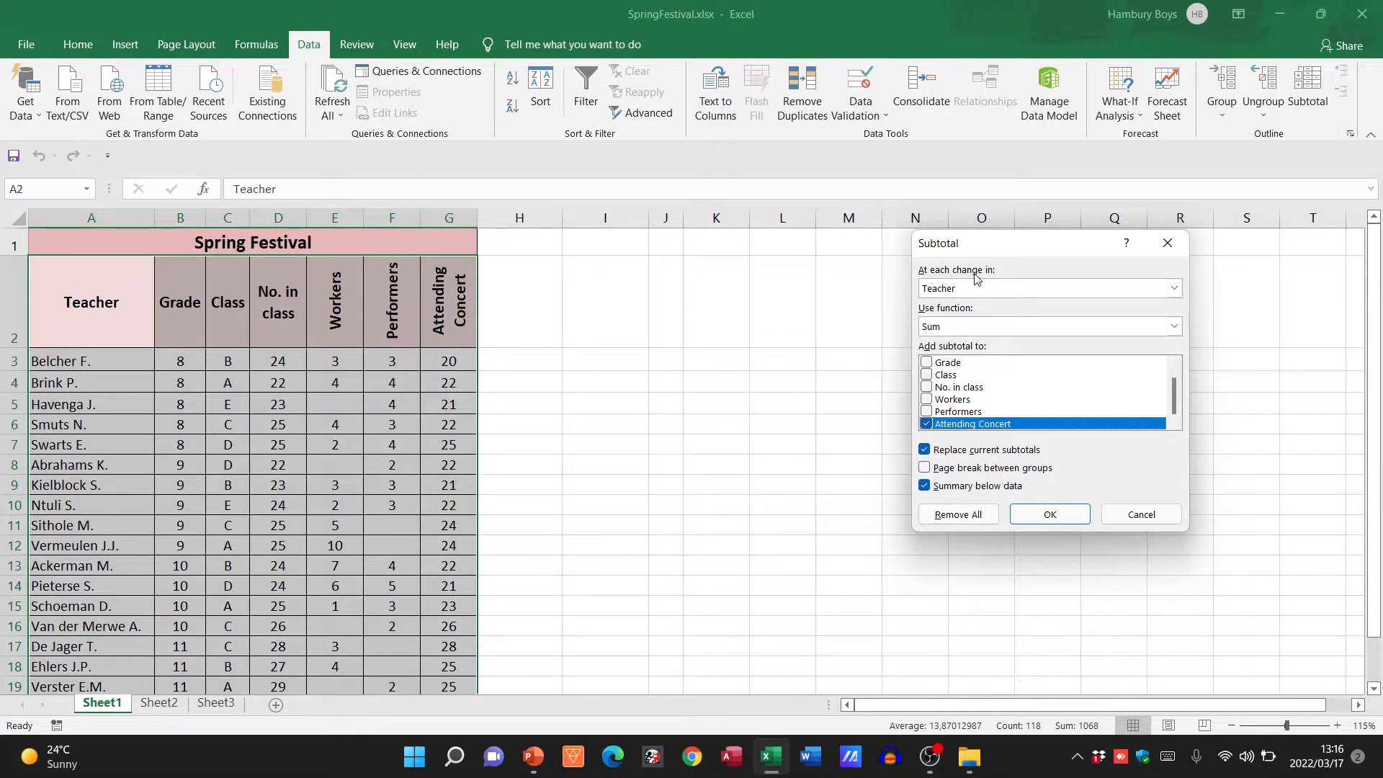
pyautogui.click(1172, 288)
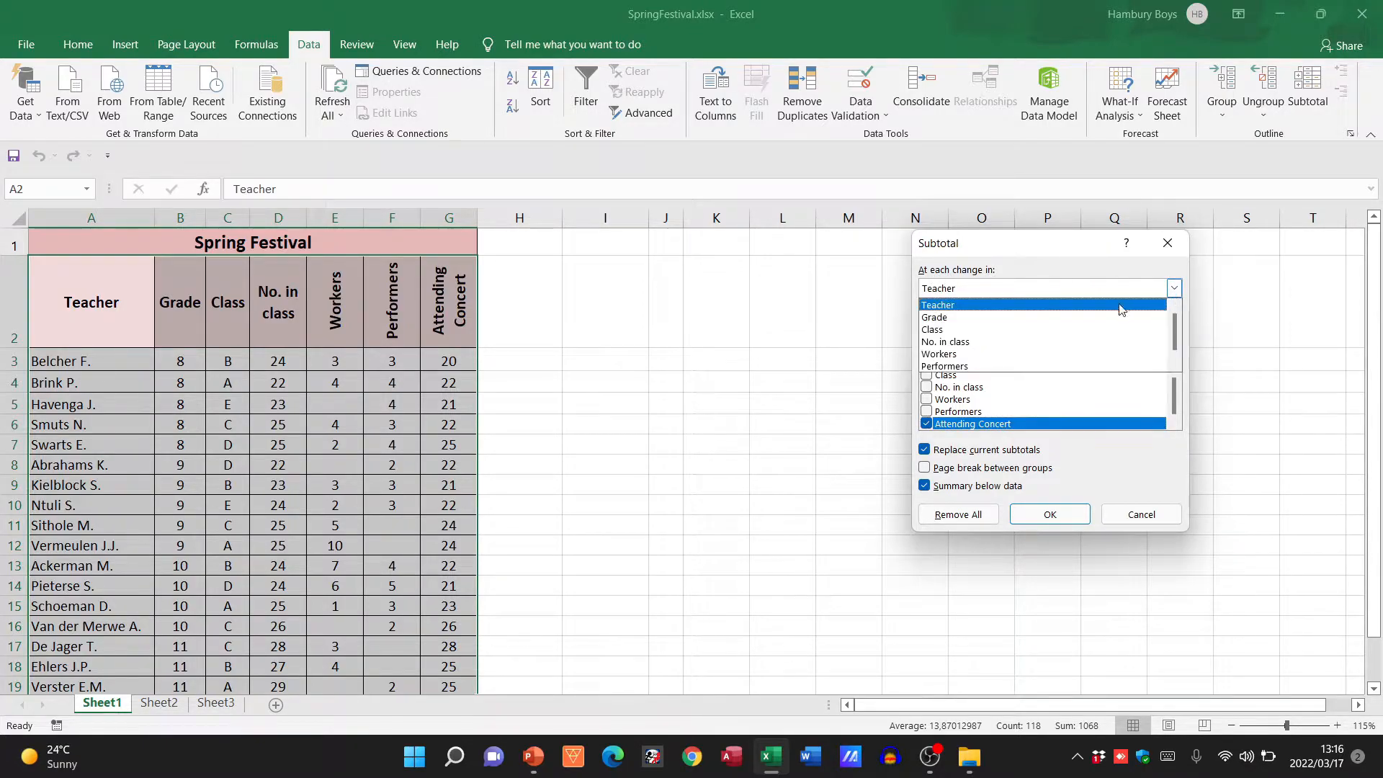
pyautogui.click(934, 316)
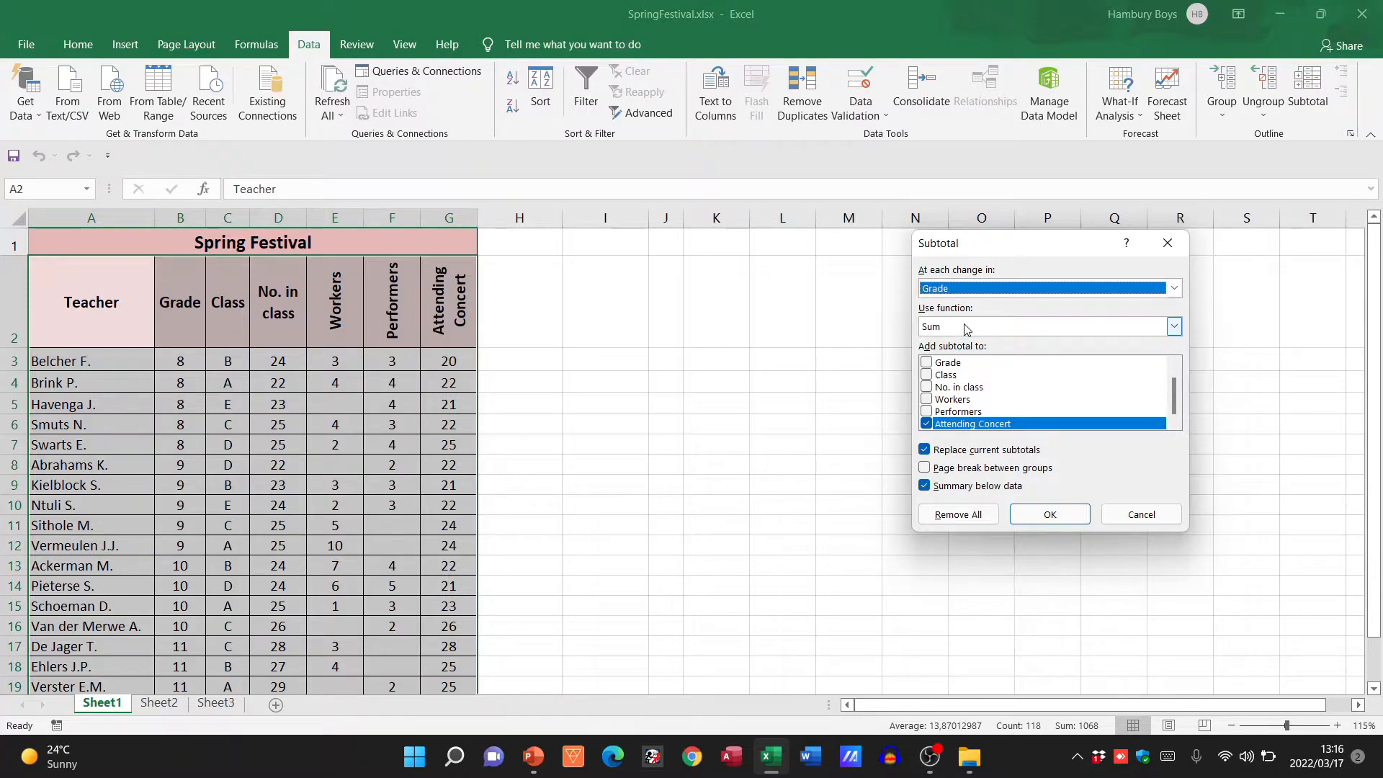
pyautogui.click(1174, 326)
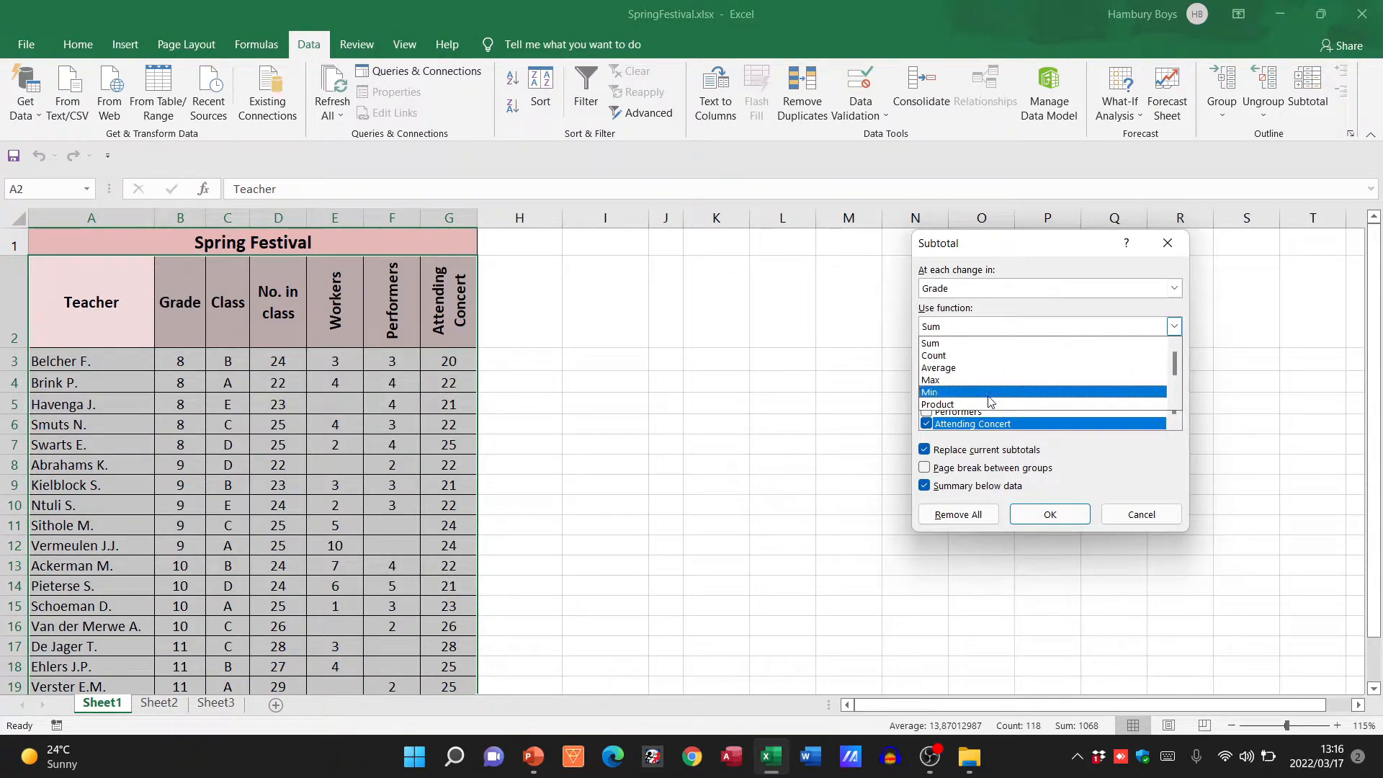
pyautogui.click(928, 342)
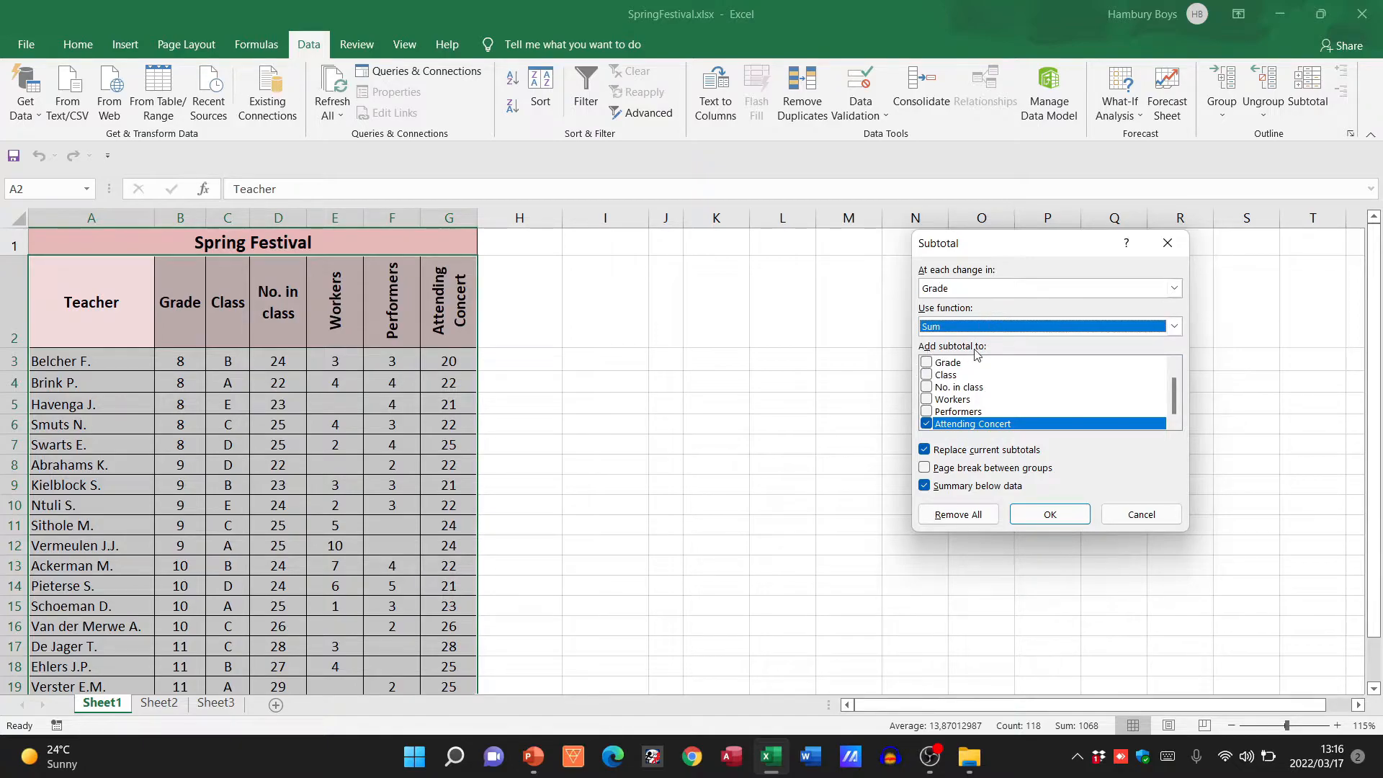
pyautogui.click(925, 424)
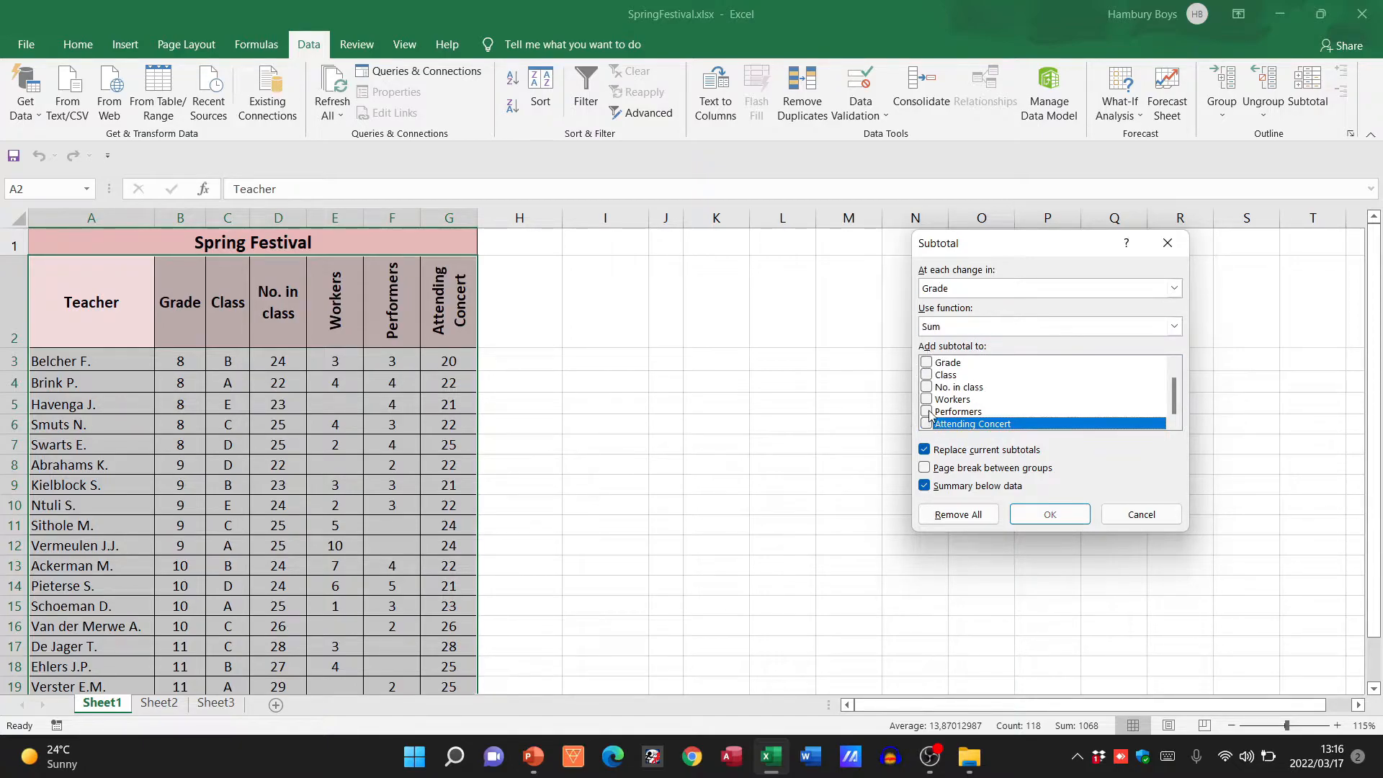
pyautogui.click(926, 399)
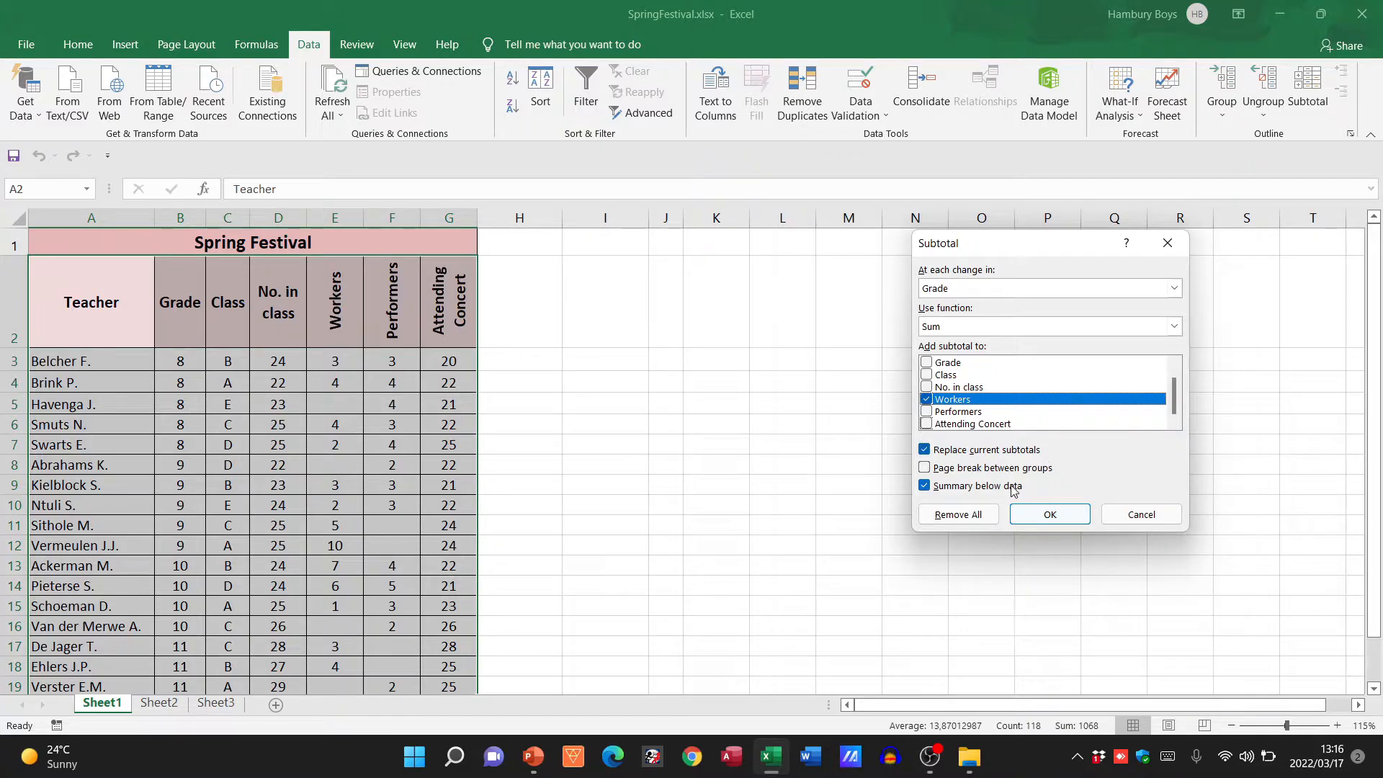
pyautogui.moveTo(1049, 514)
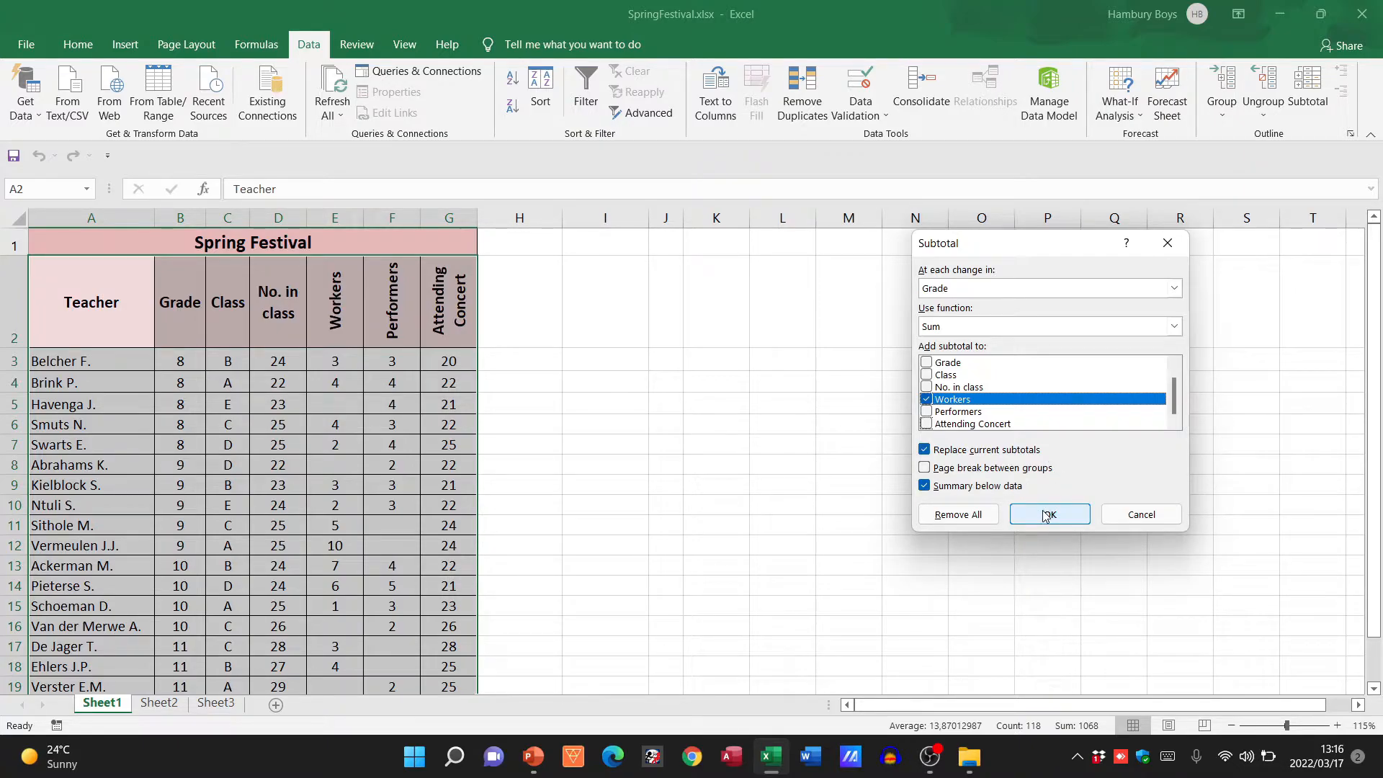
# Step: Apply the Workers subtotals by Grade and inspect the new 8 Total row
pyautogui.click(1048, 514)
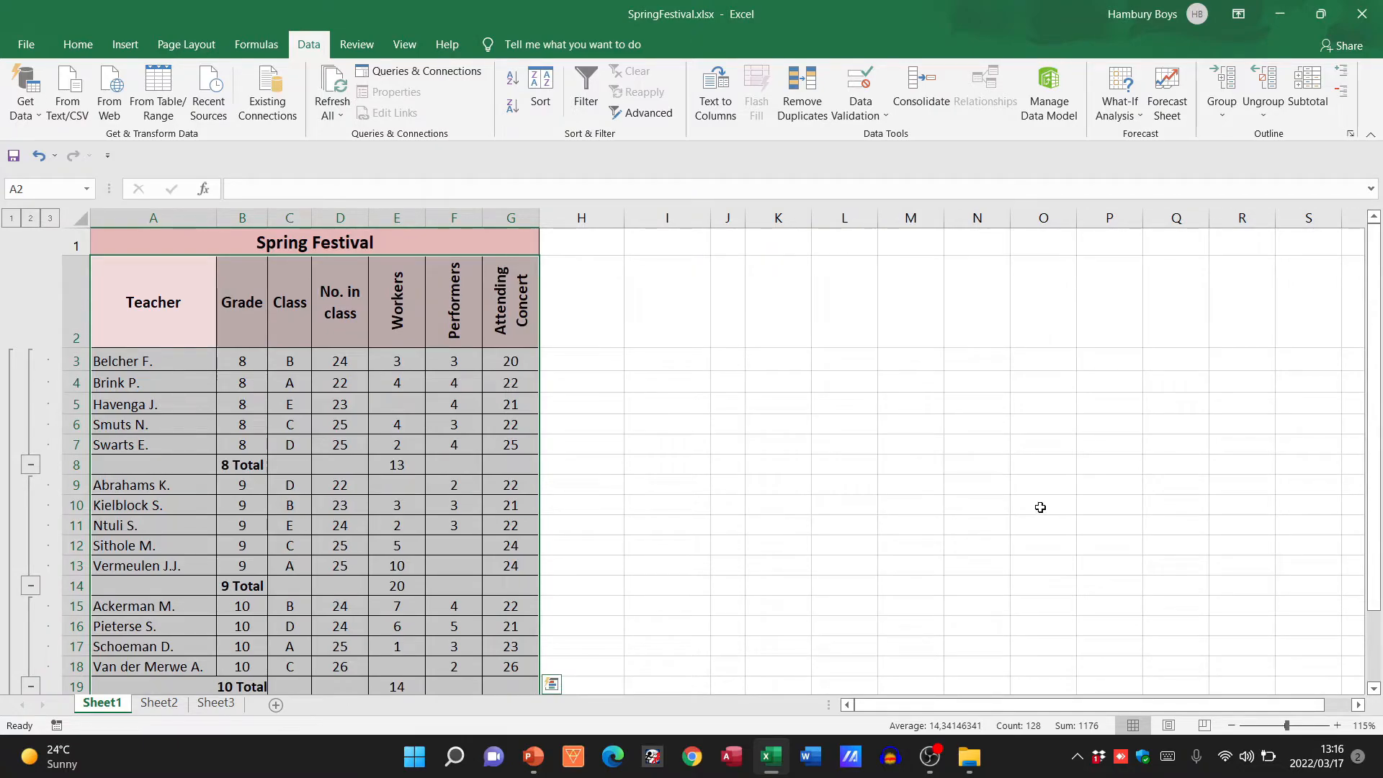
pyautogui.click(1042, 504)
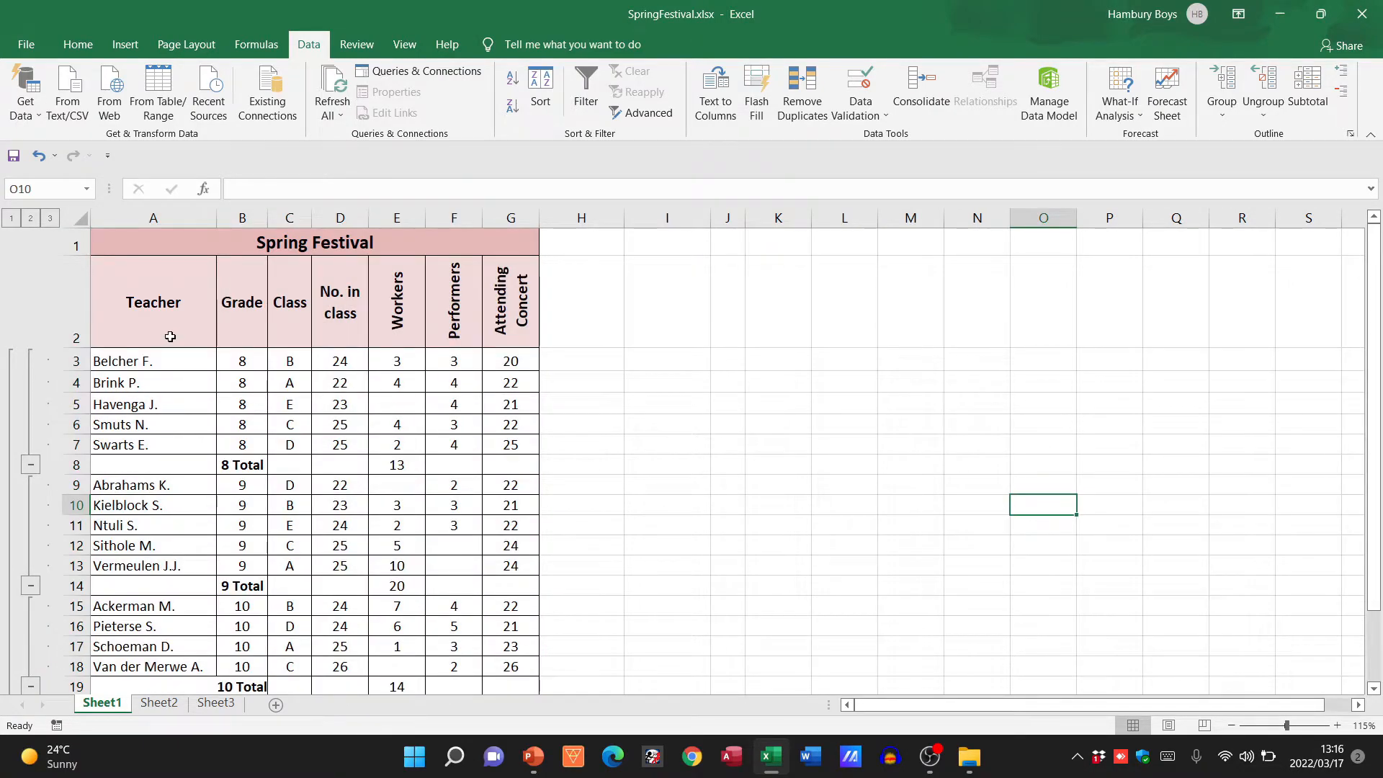
pyautogui.scroll(-3)
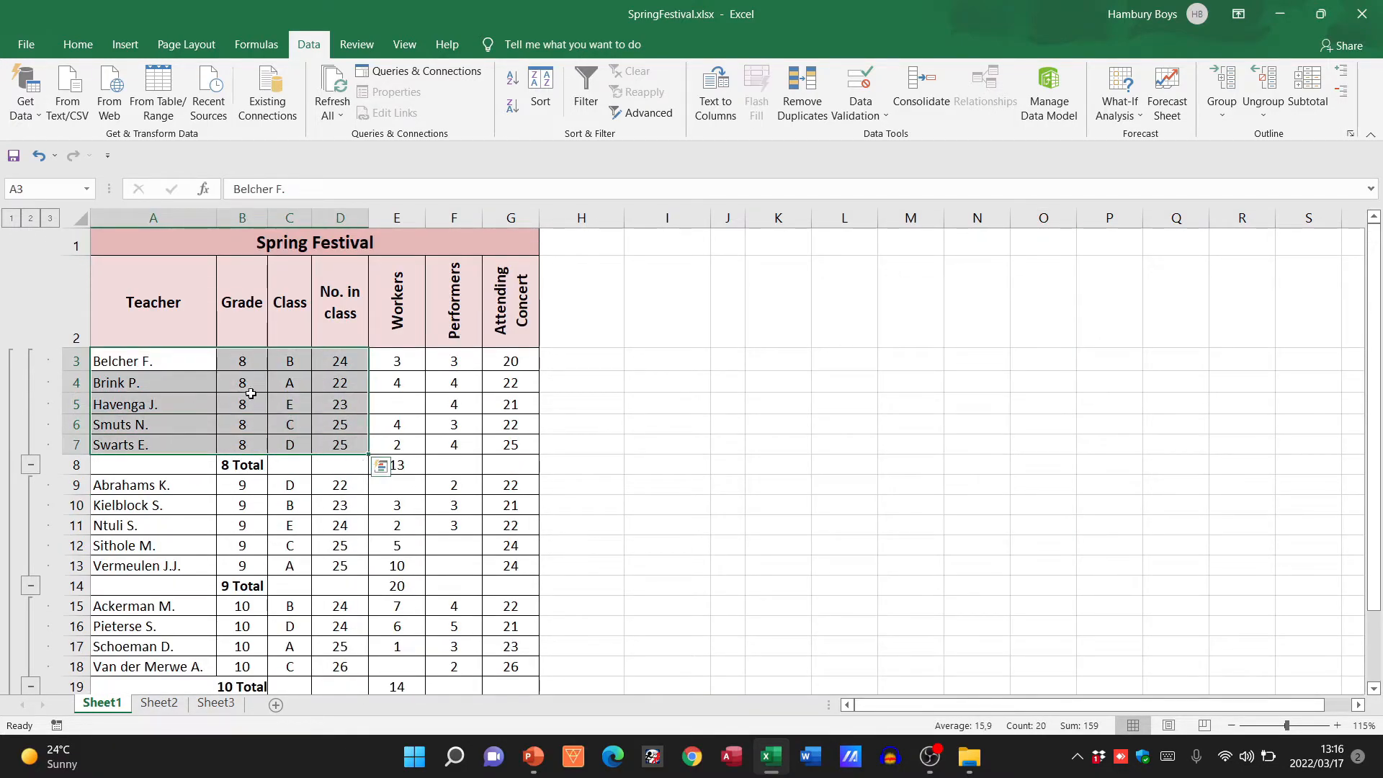
pyautogui.click(242, 465)
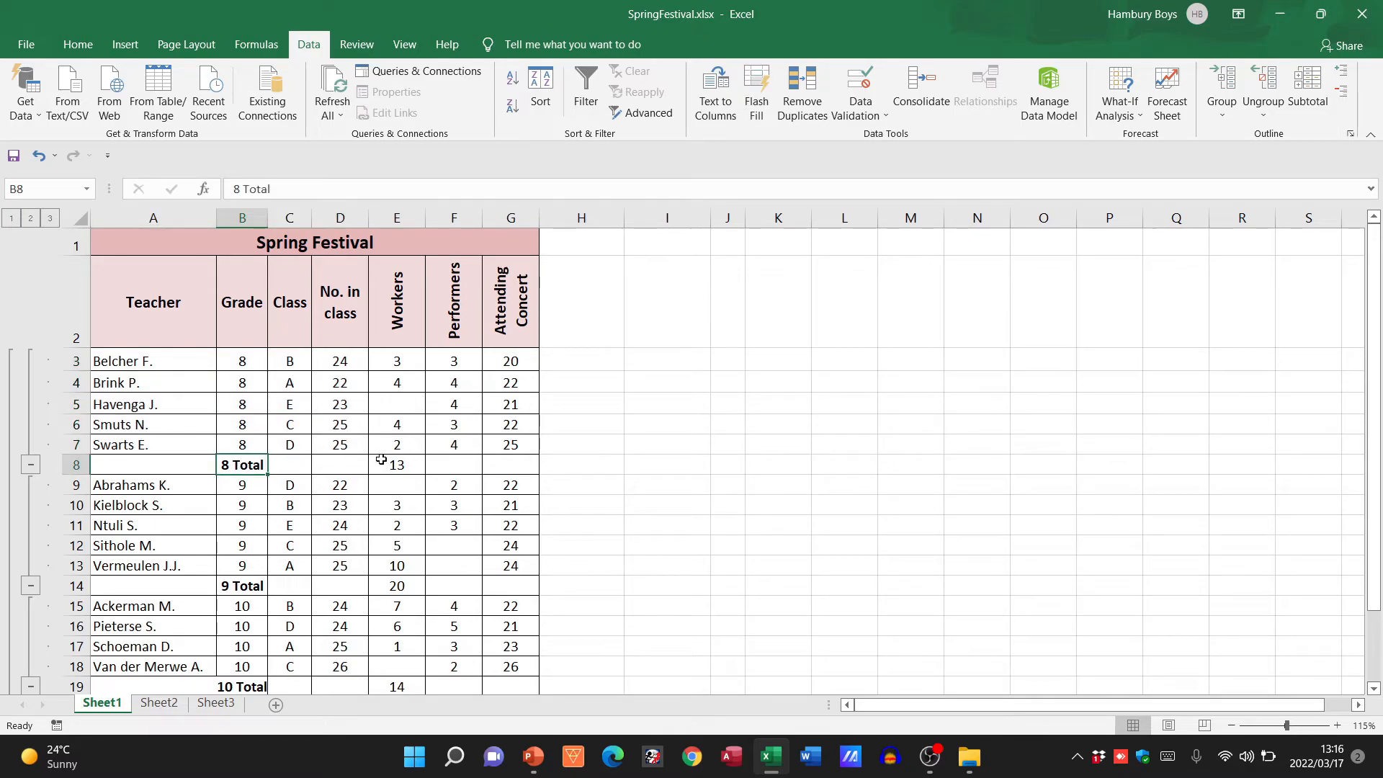
pyautogui.click(396, 465)
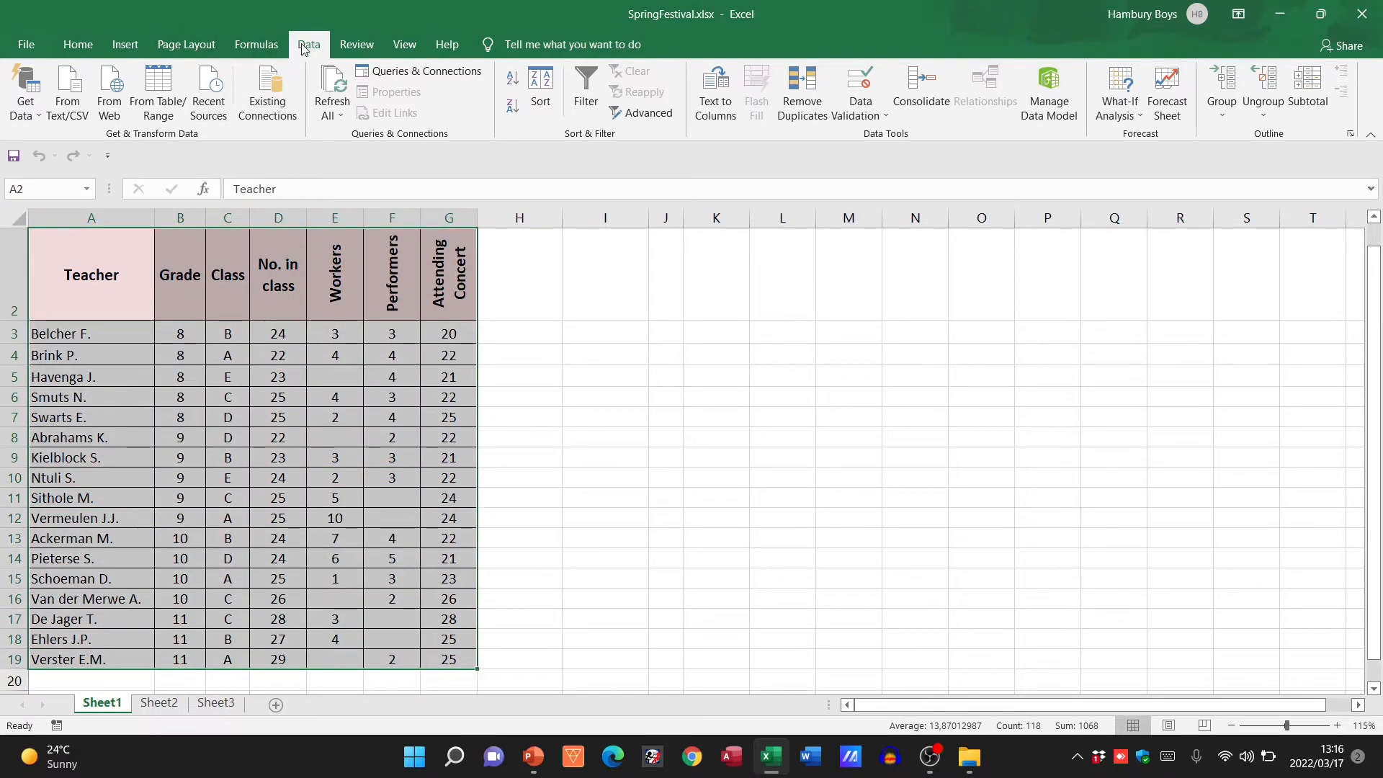
# Step: Apply subtotals at each Class change, summing No. in class and Performers instead of Workers
pyautogui.click(1306, 88)
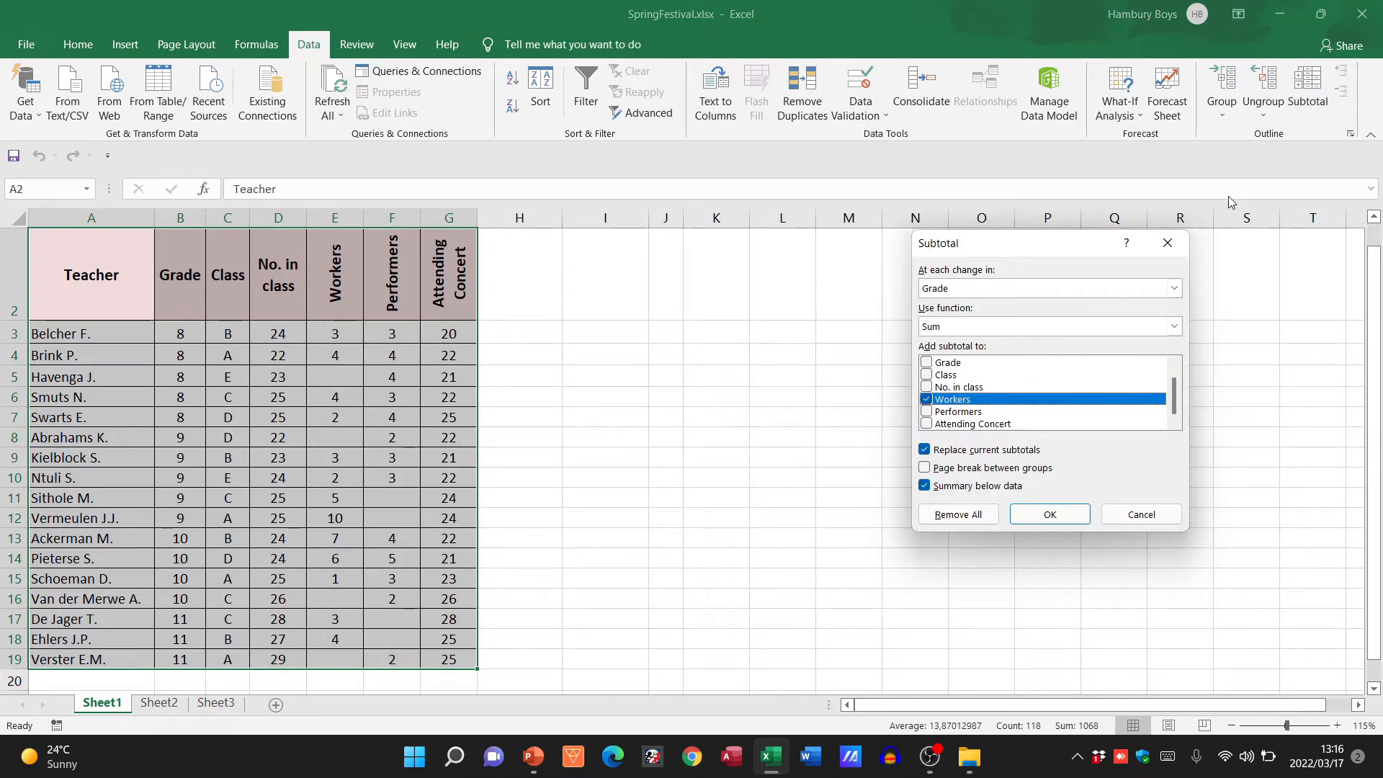
pyautogui.click(1172, 288)
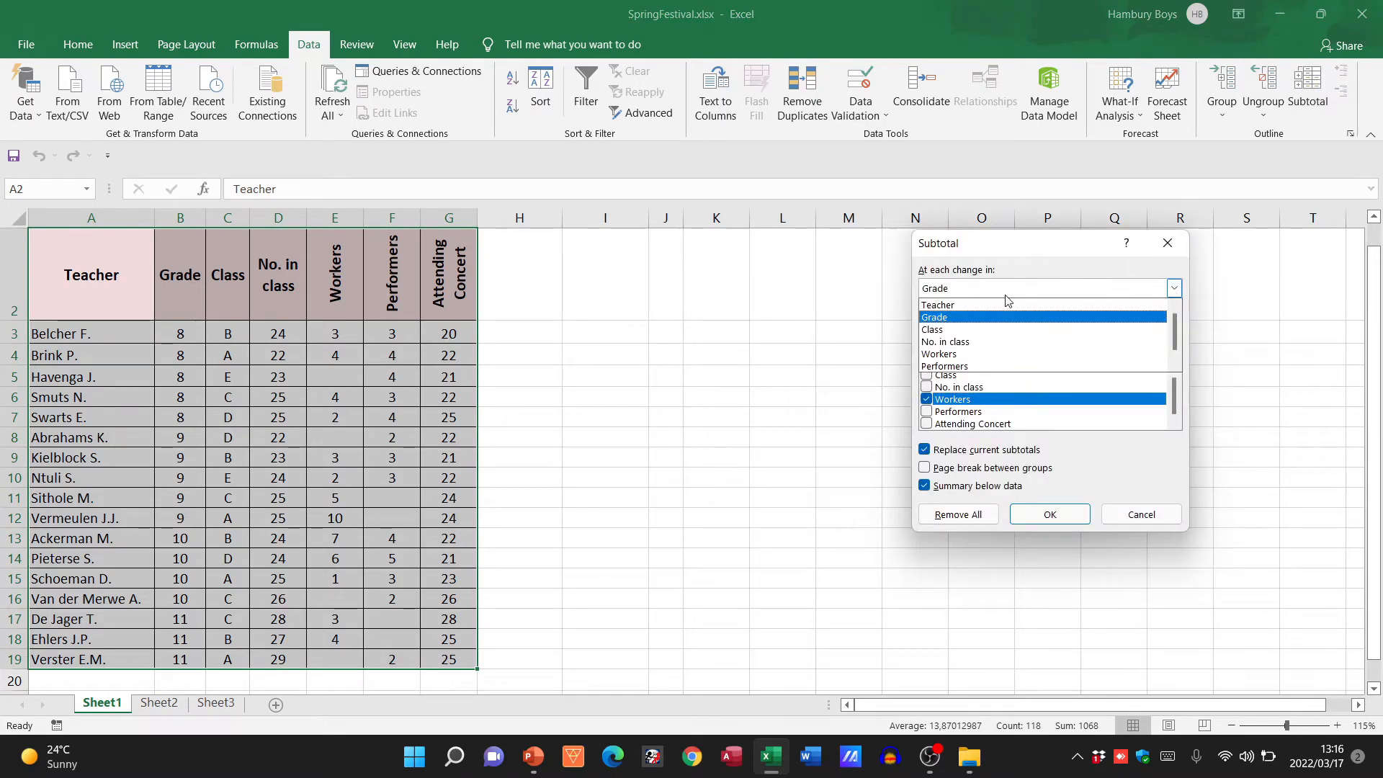
pyautogui.click(931, 329)
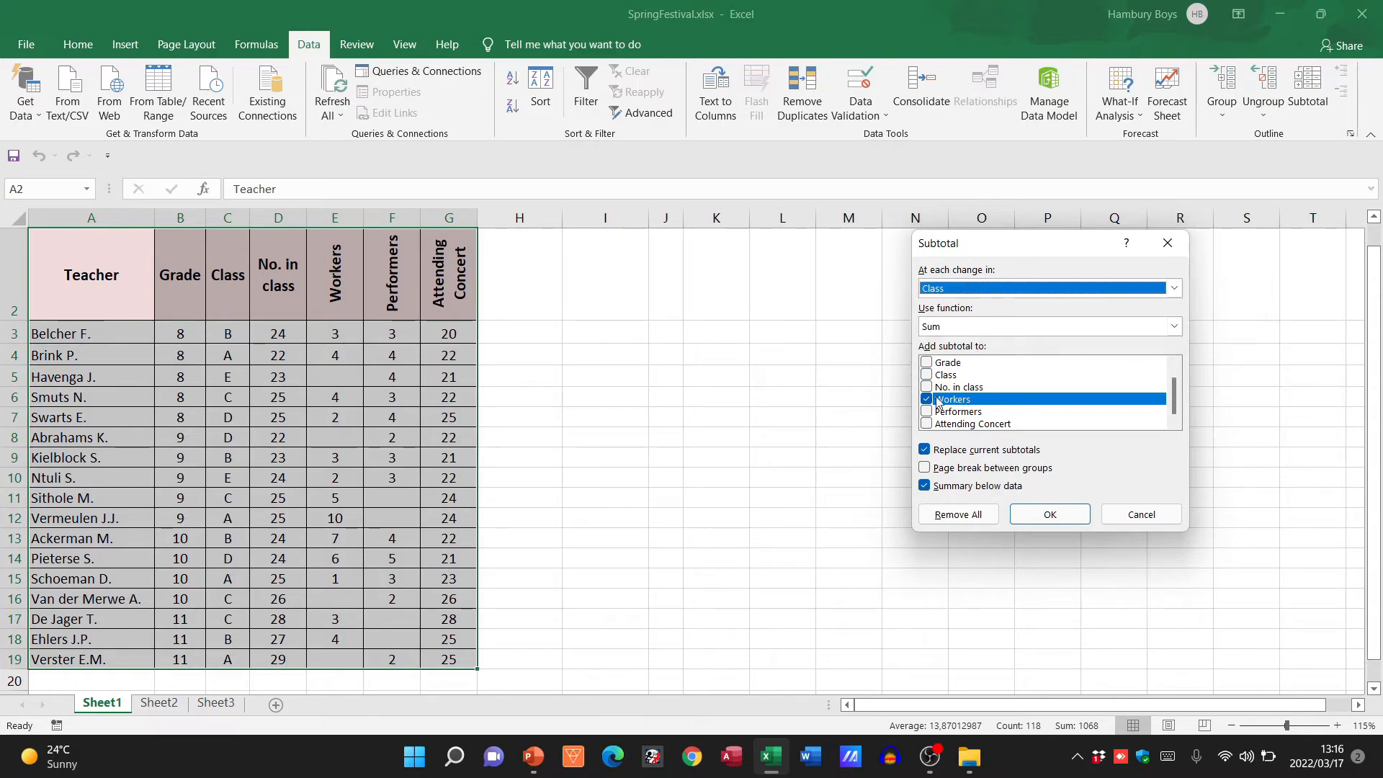
pyautogui.click(927, 398)
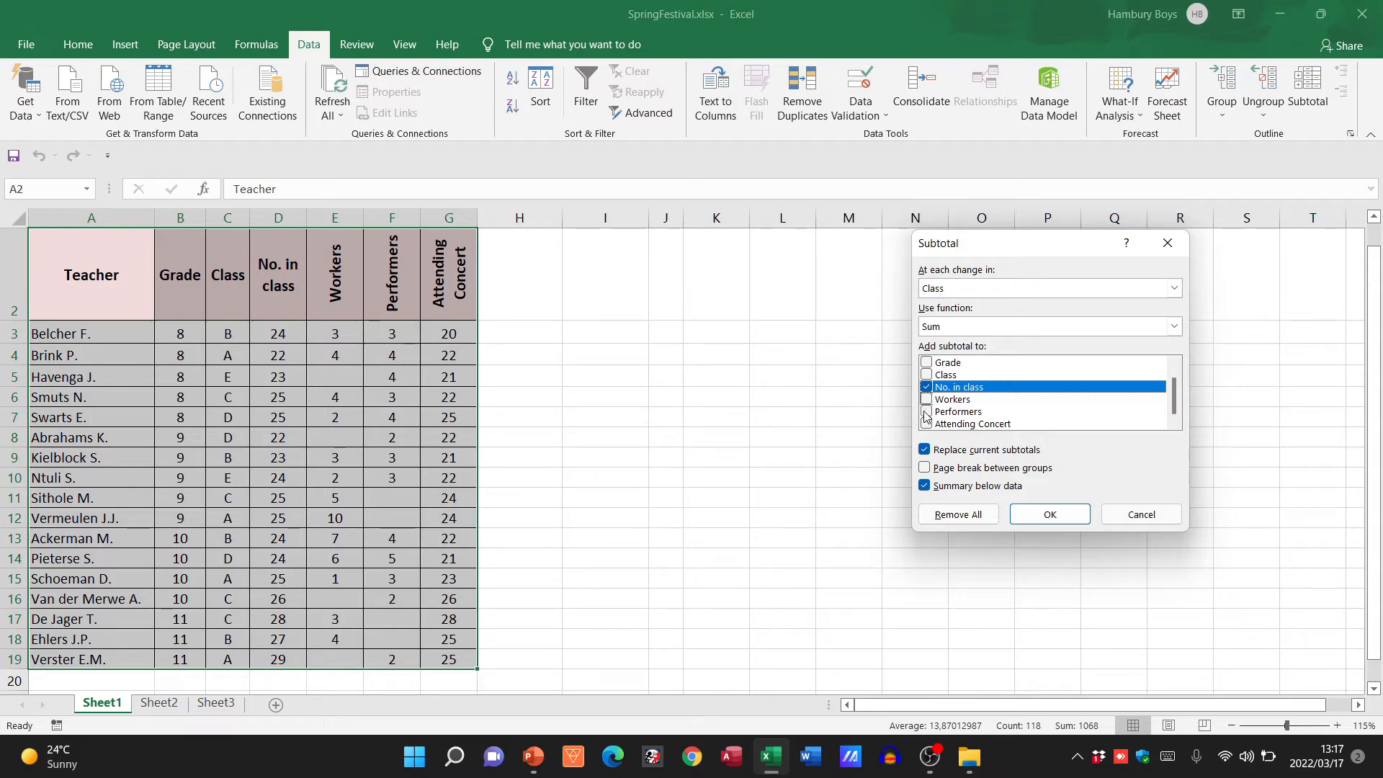
pyautogui.click(926, 412)
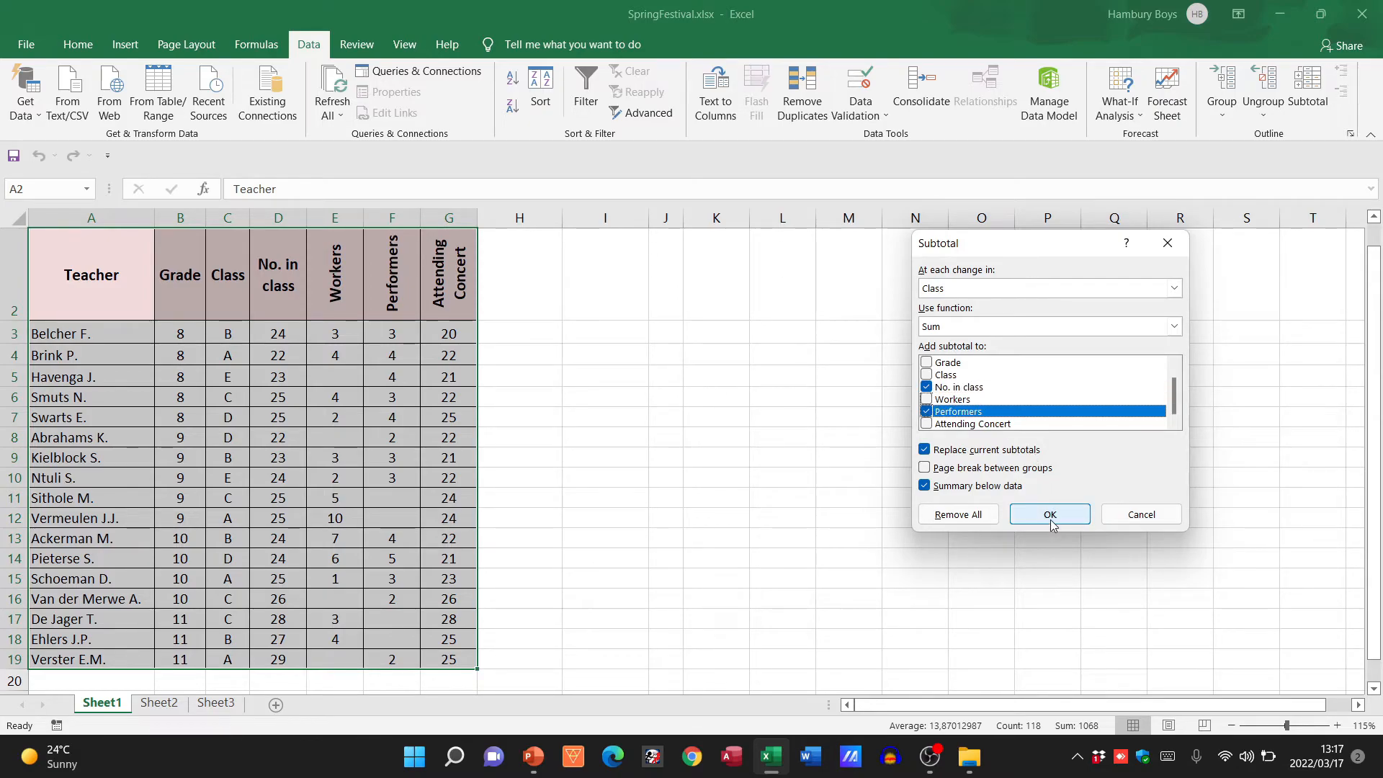
pyautogui.click(1048, 514)
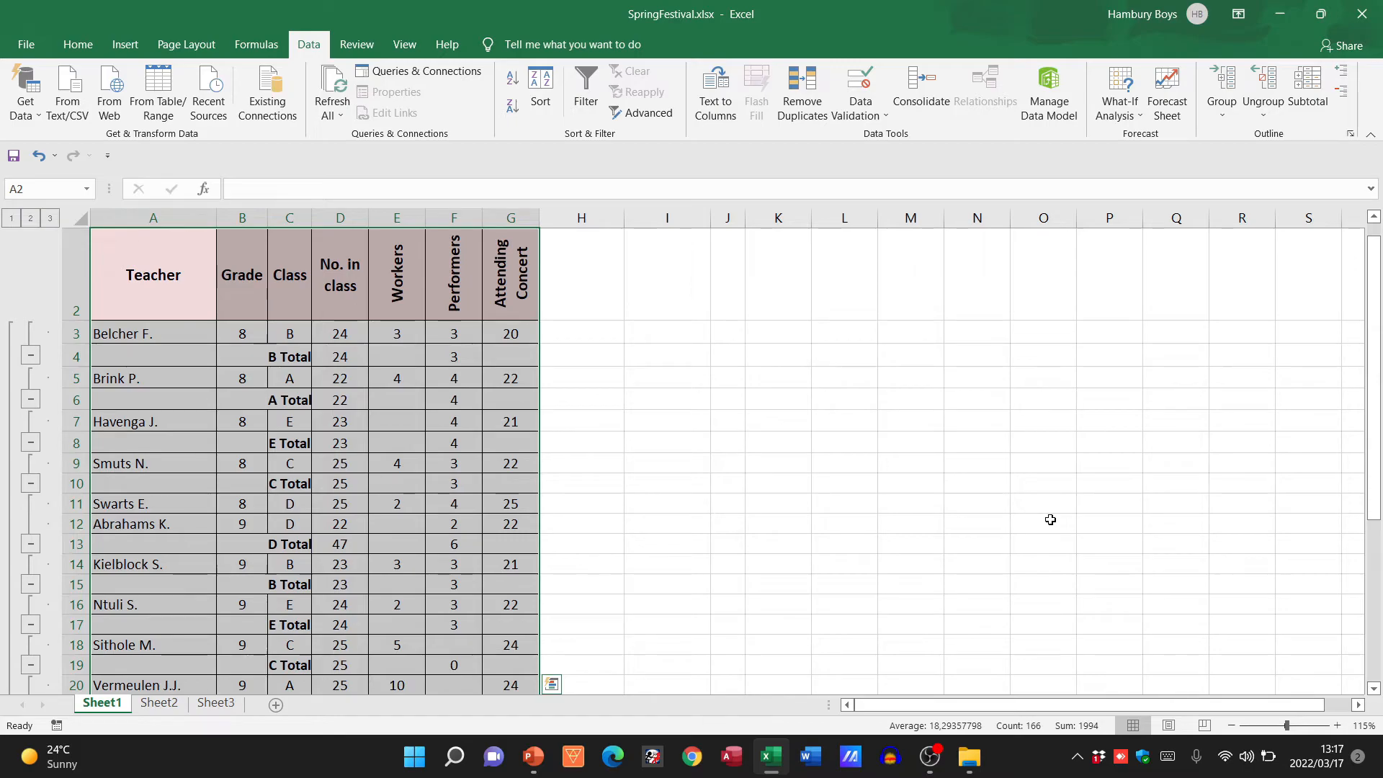
pyautogui.click(1044, 523)
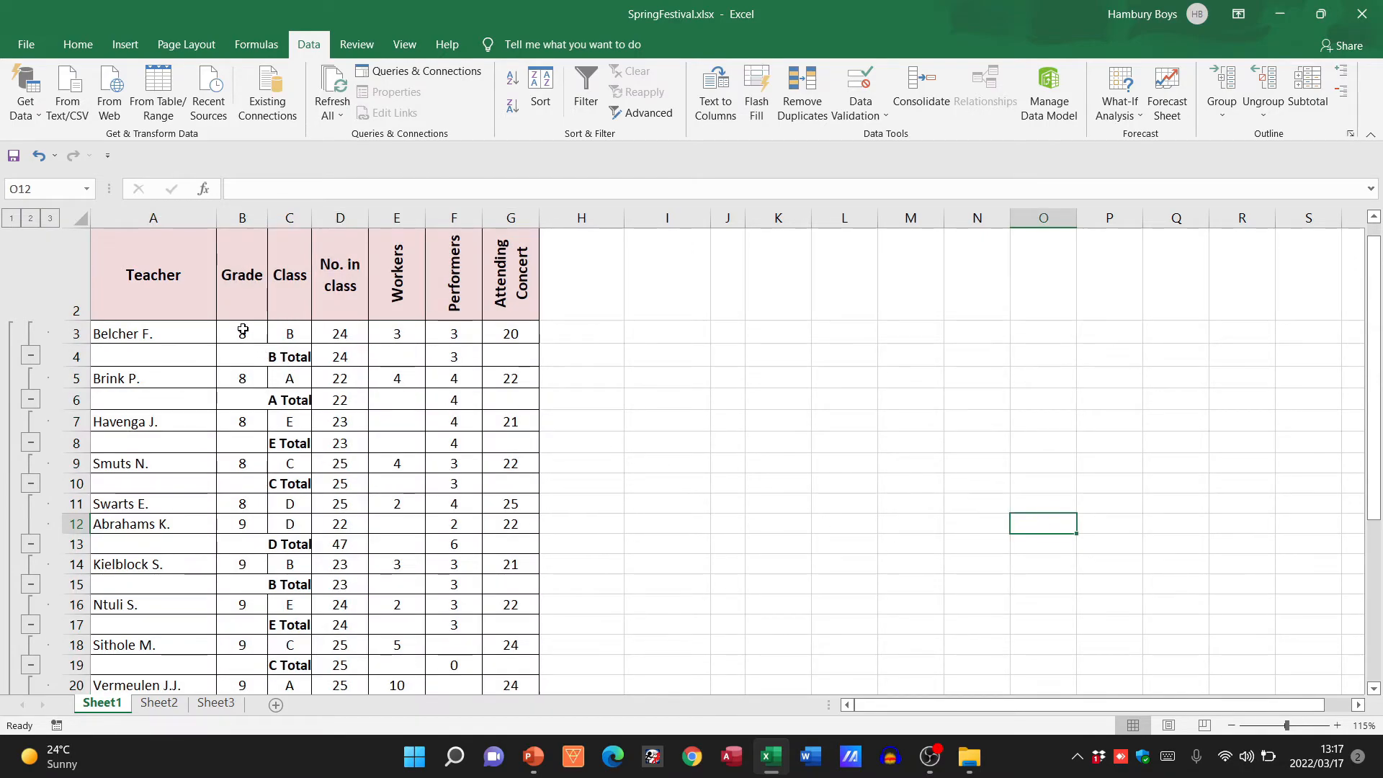
pyautogui.click(242, 333)
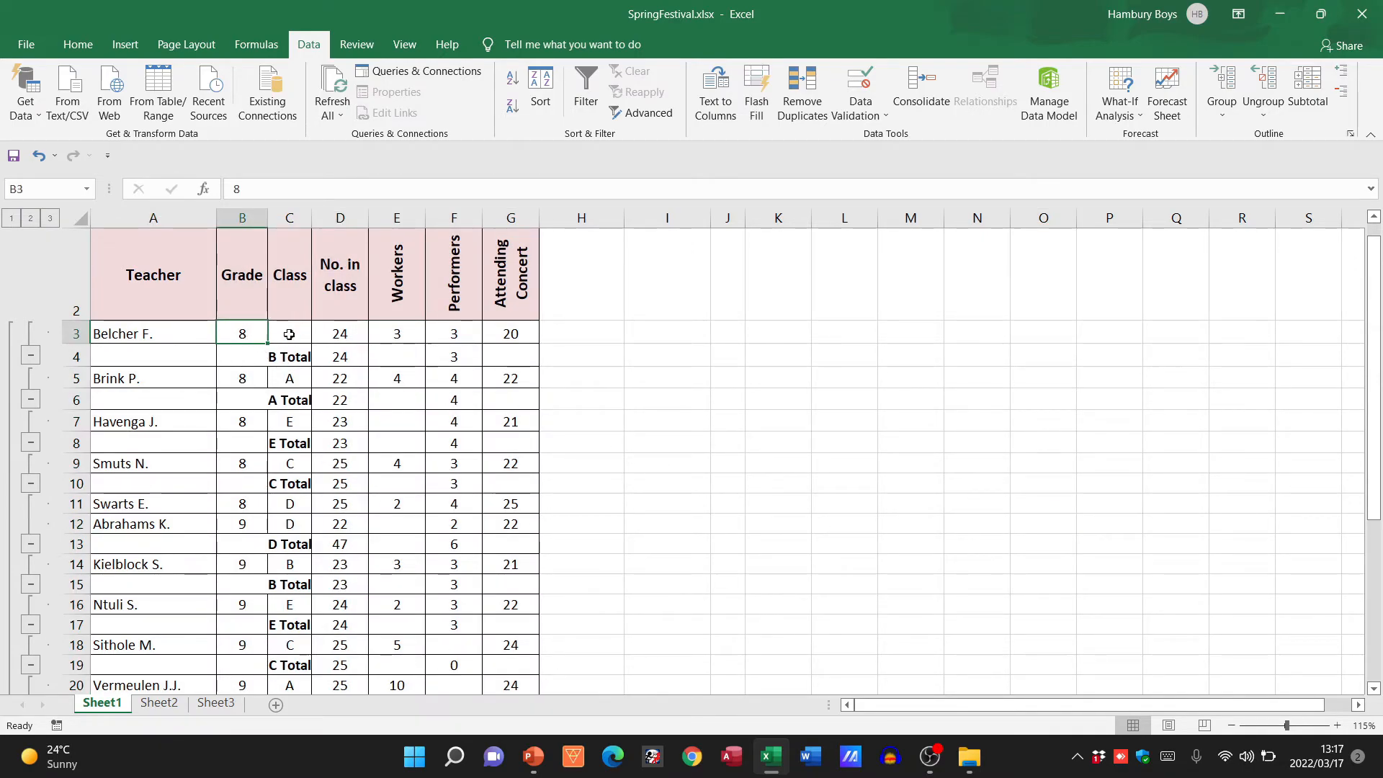
pyautogui.click(339, 334)
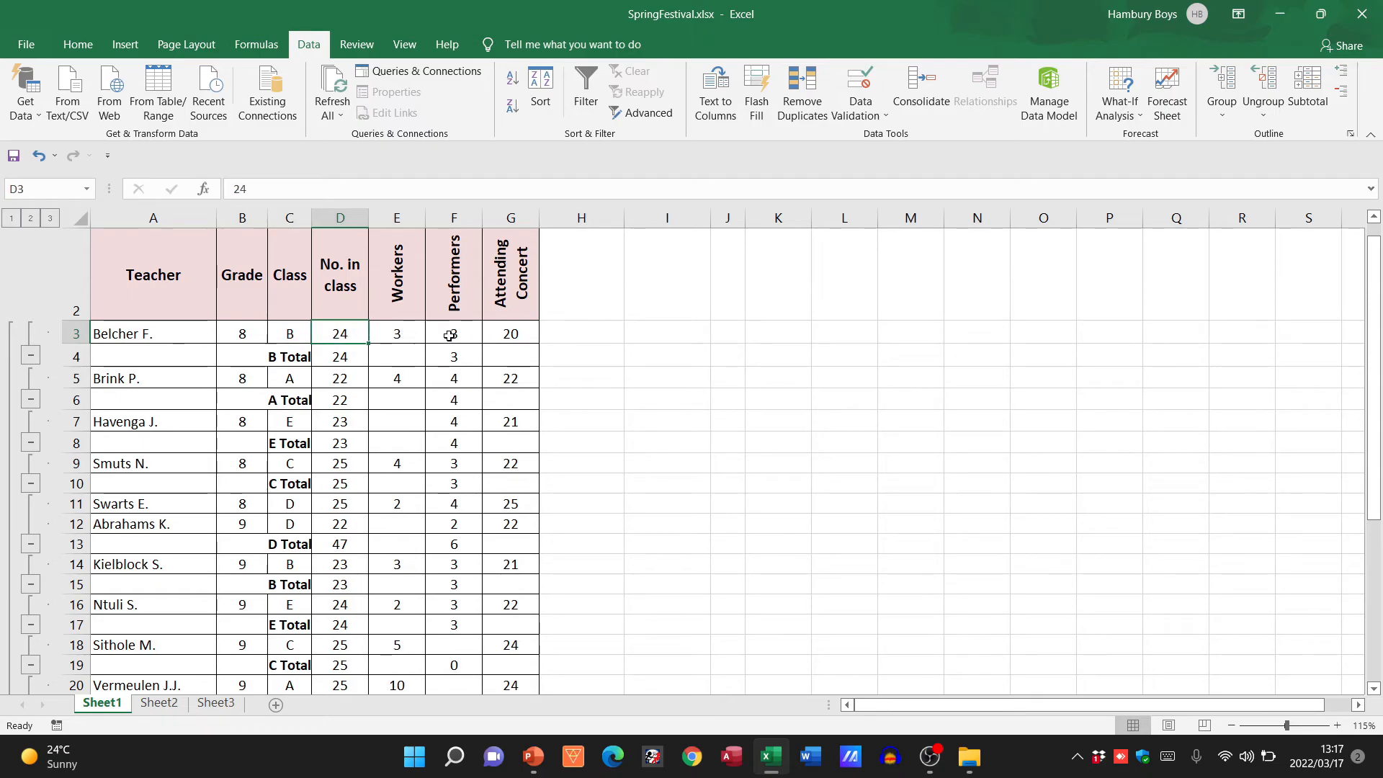
pyautogui.click(339, 355)
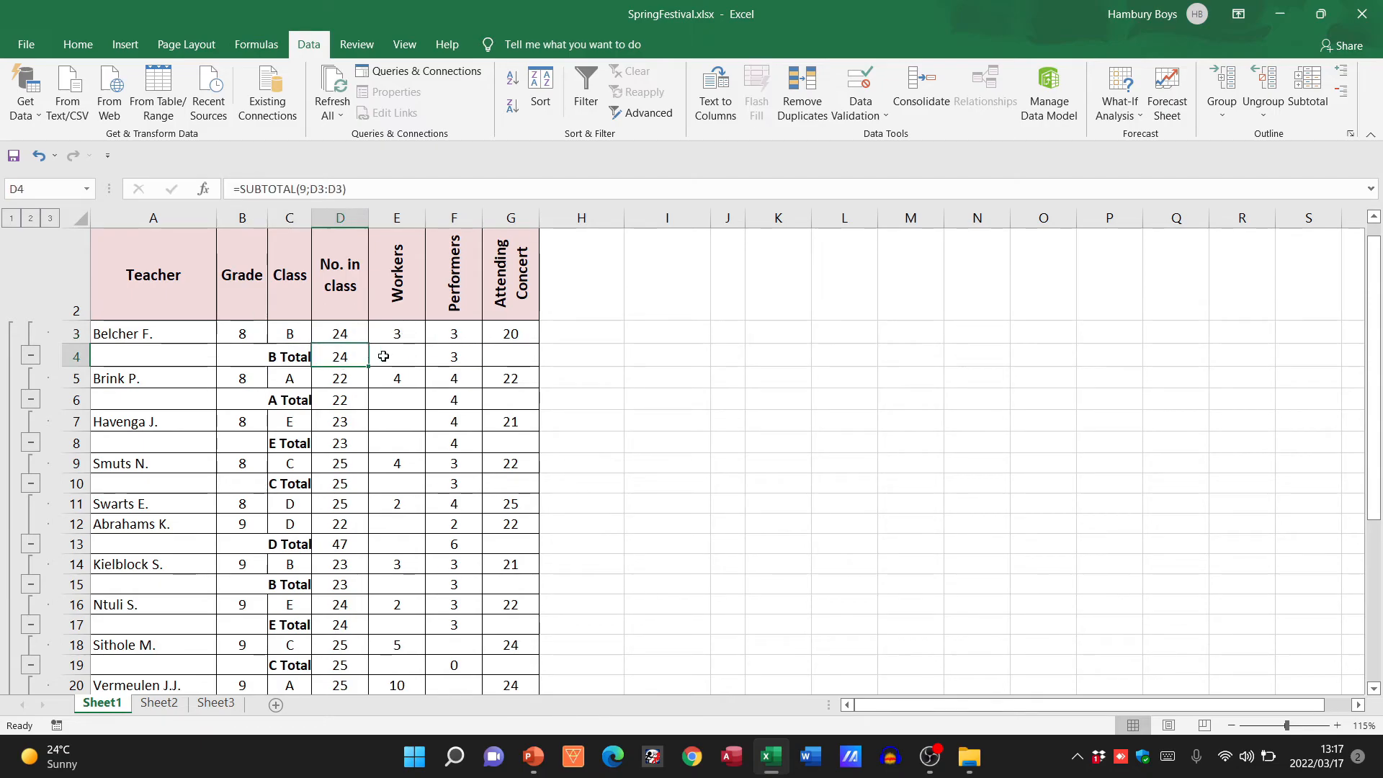
pyautogui.scroll(-3)
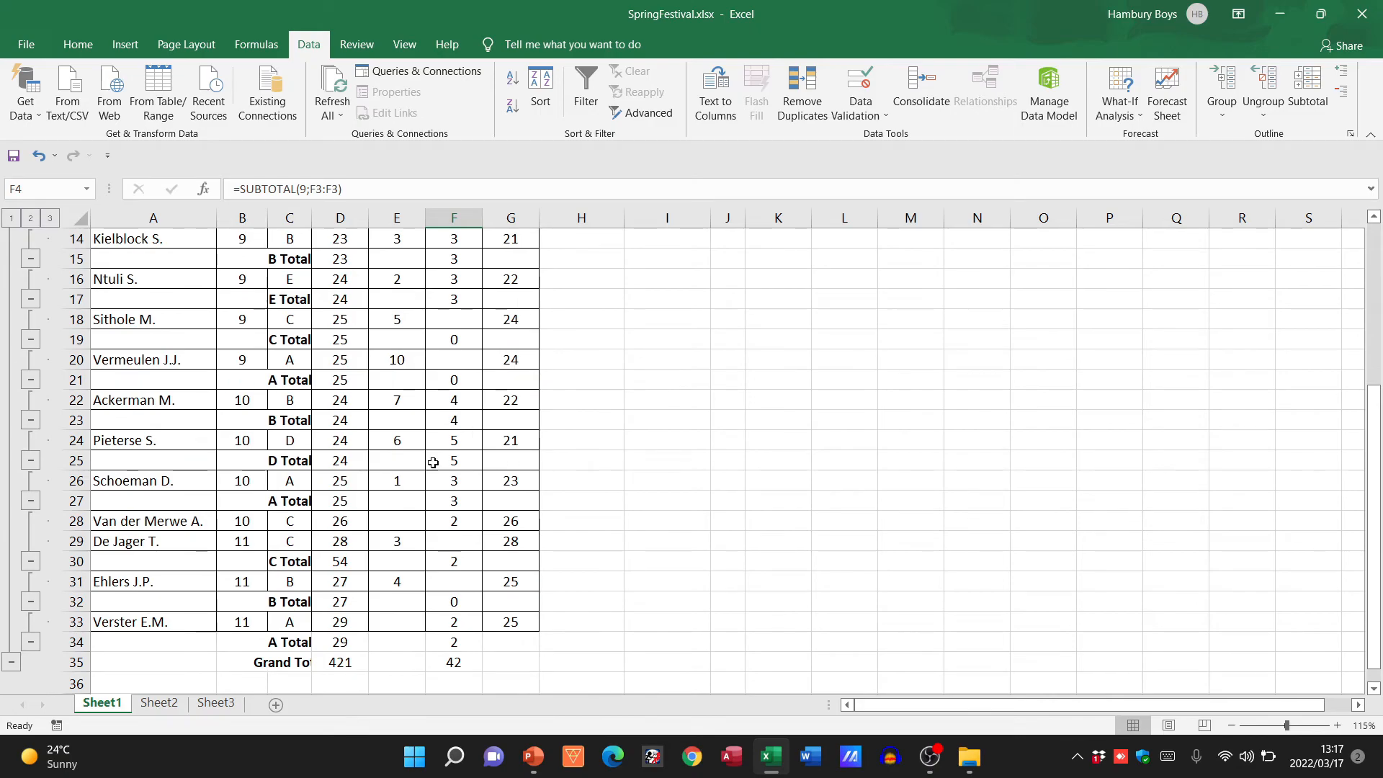